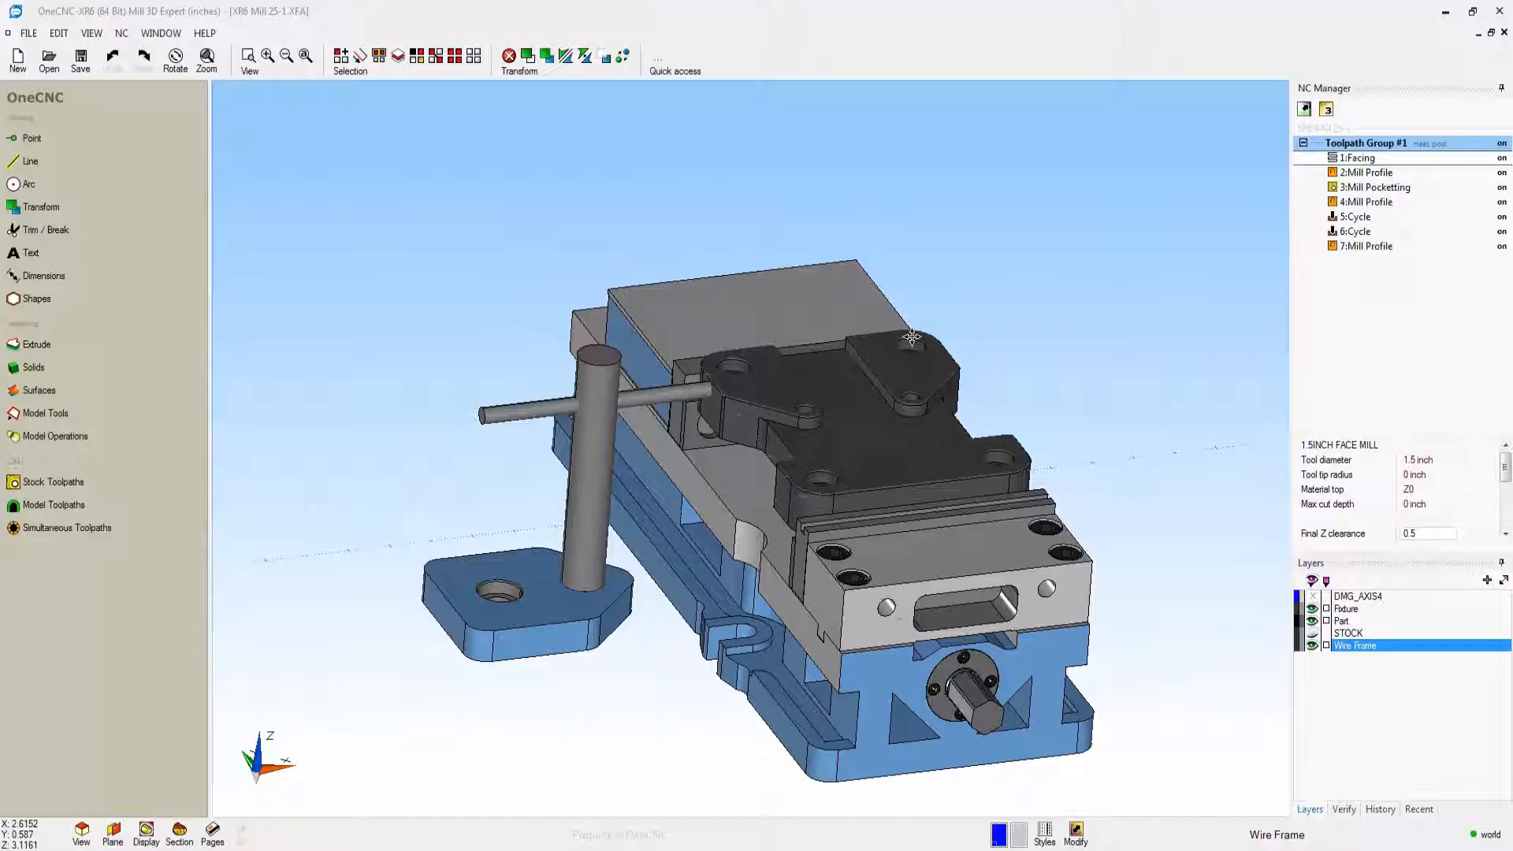
# Launch Preview Toolpaths for Toolpath Group #1 from the NC Manager context menu
pyautogui.rightClick(1365, 144)
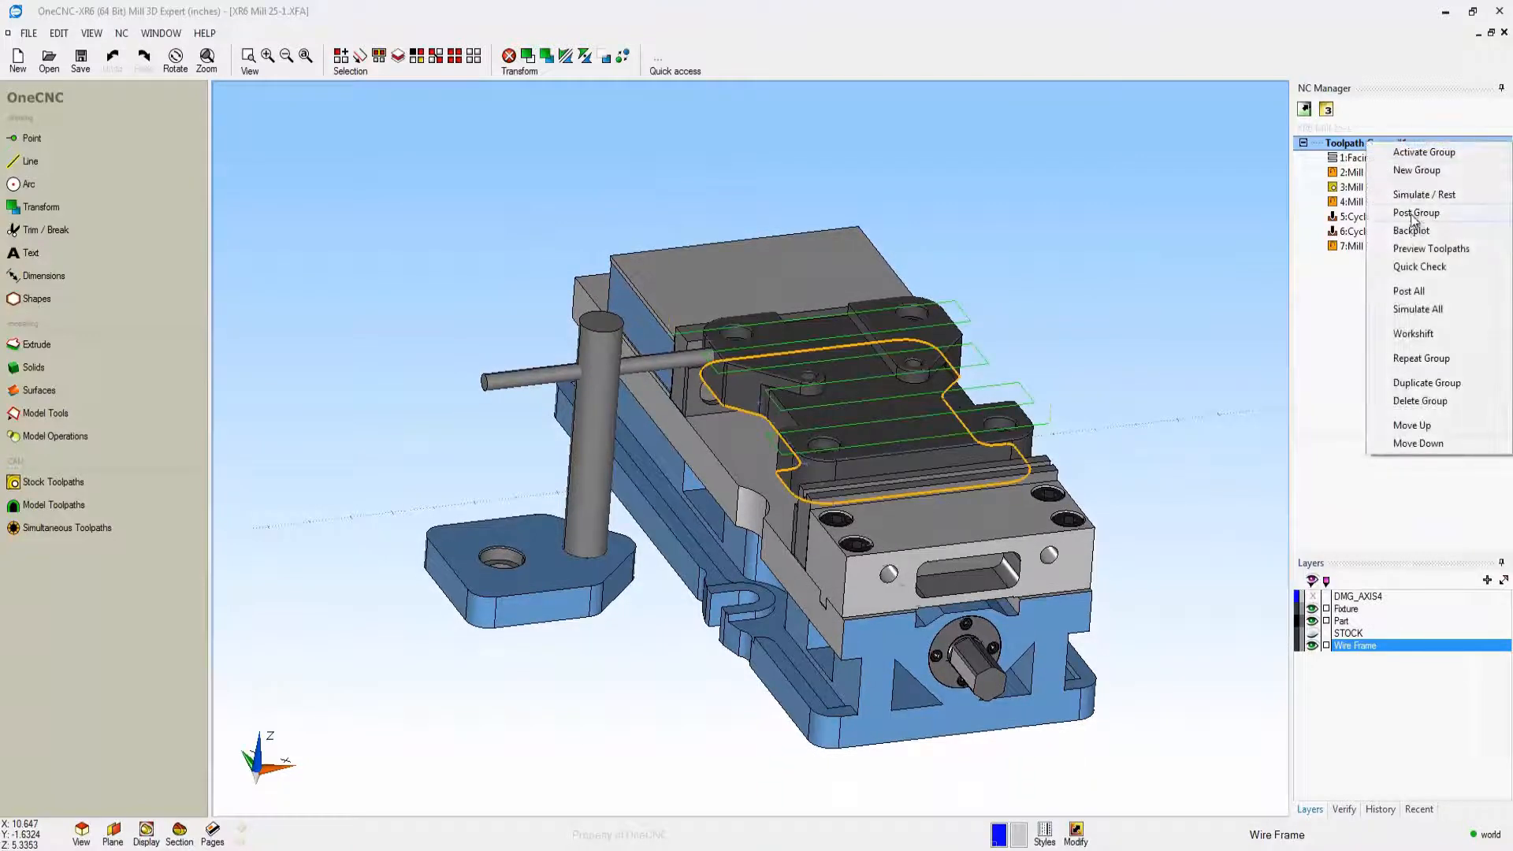
pyautogui.click(1422, 194)
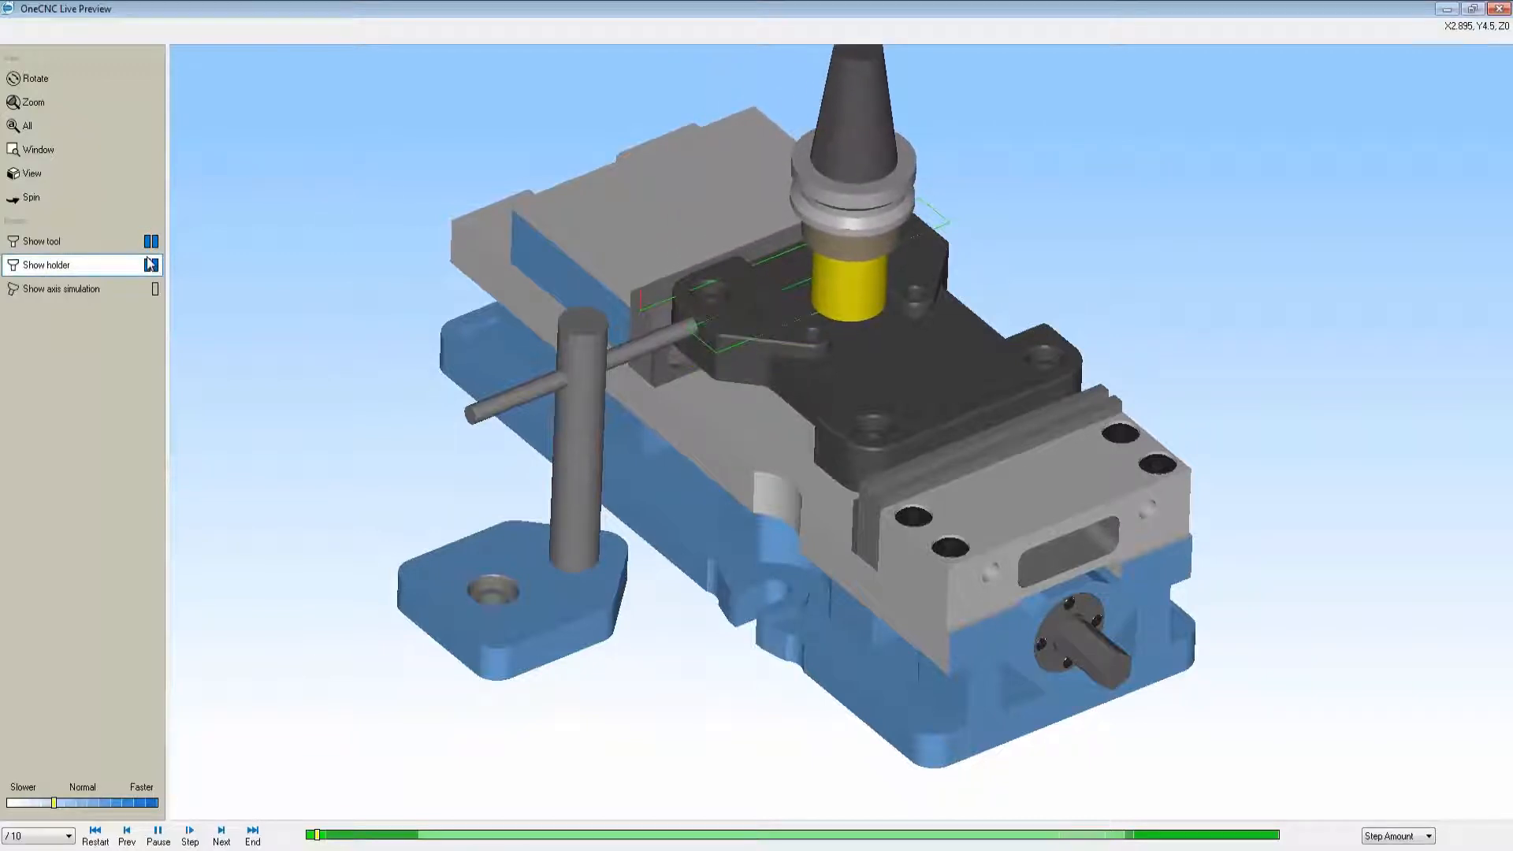
# Hide the tool holder in Live Preview and close the preview window
pyautogui.click(151, 265)
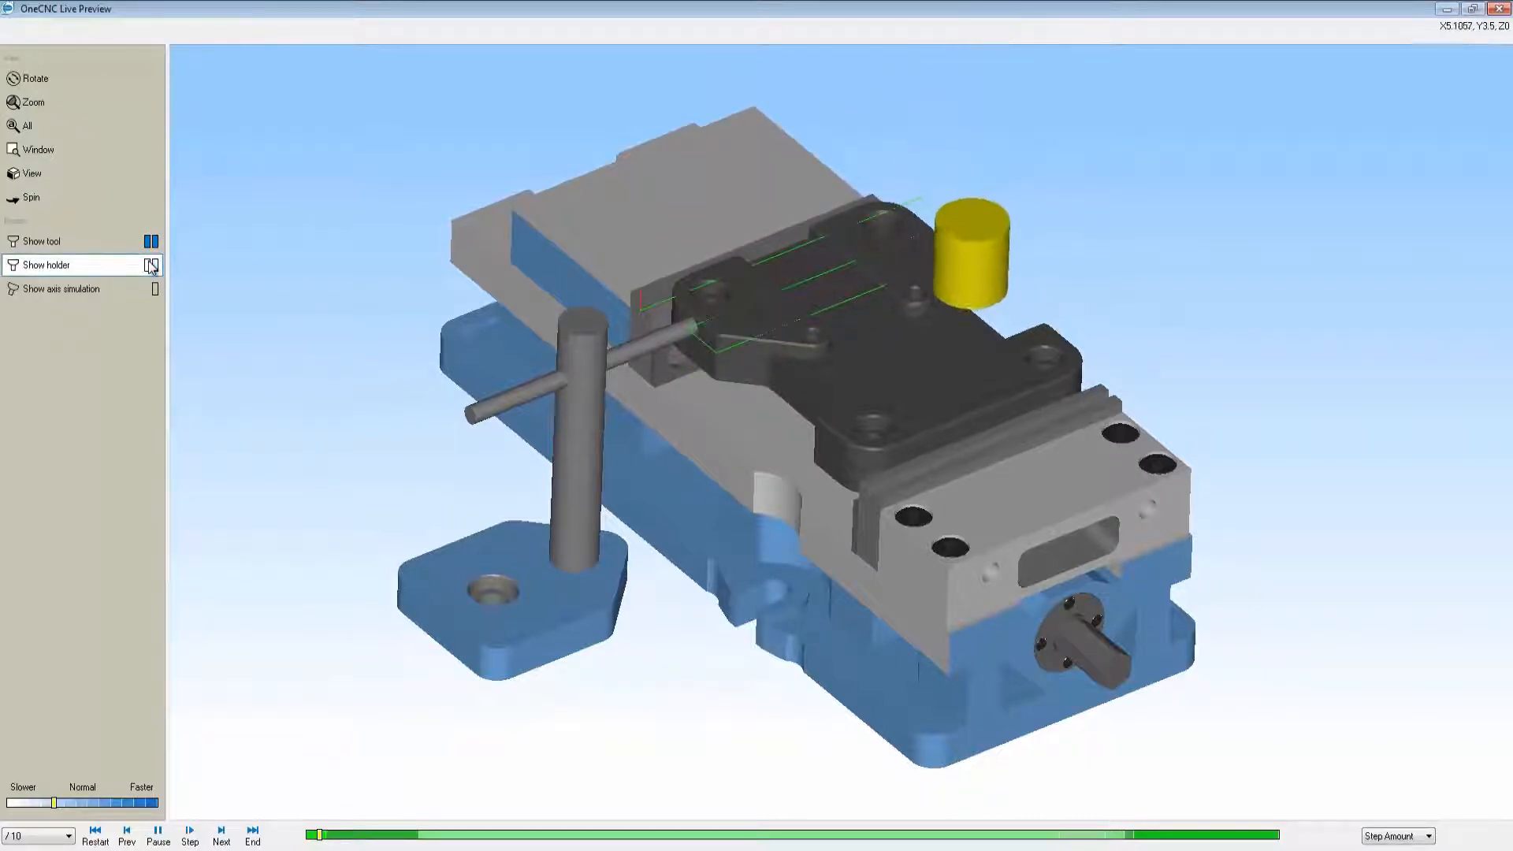
pyautogui.click(151, 265)
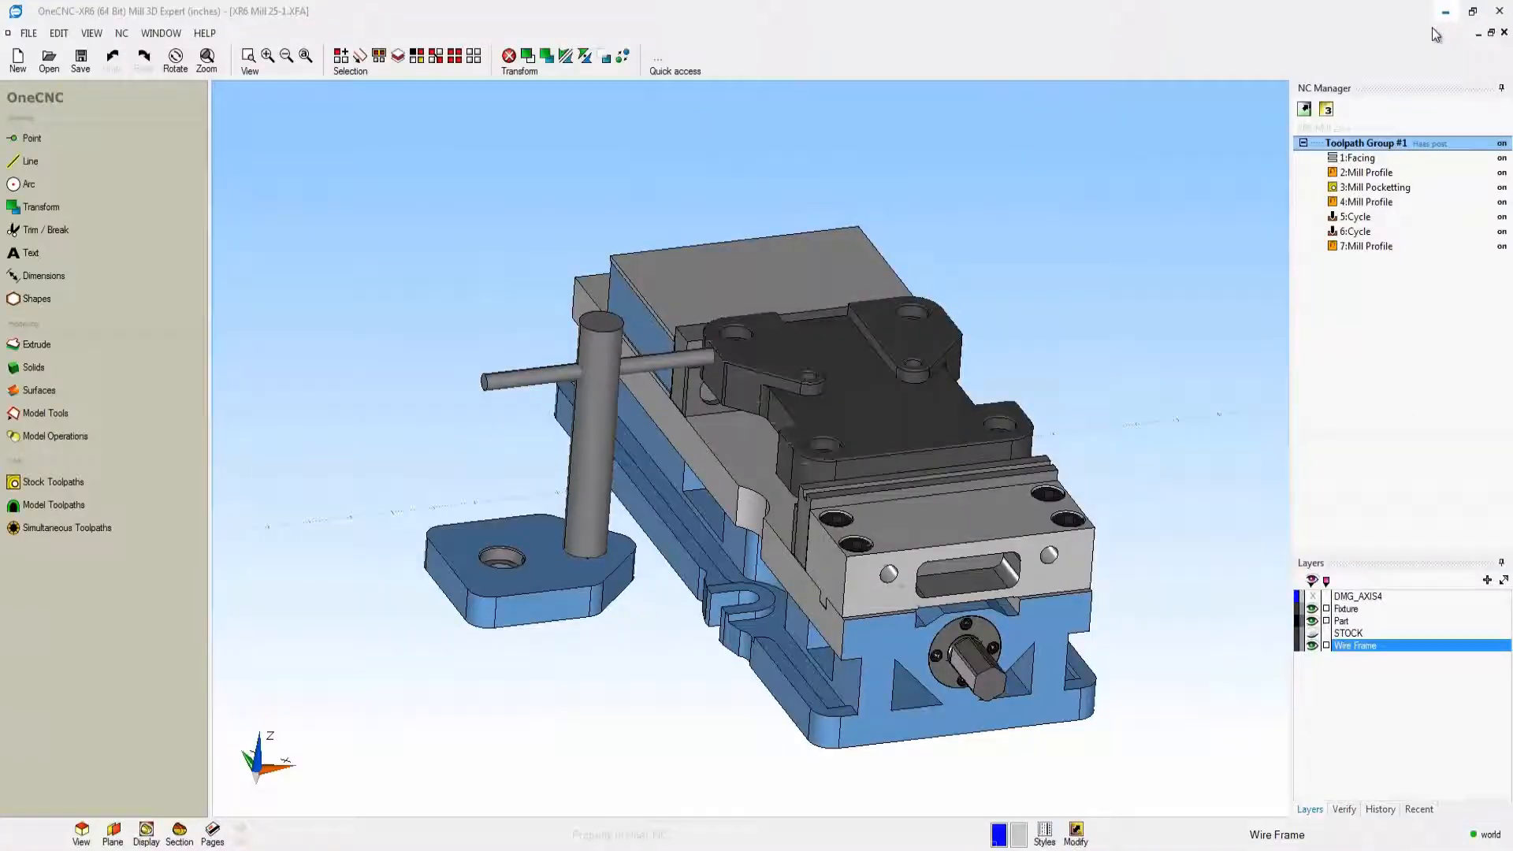
# Run Simulate / Rest on Toolpath Group #1, verifying against the Stock Model
pyautogui.rightClick(1364, 143)
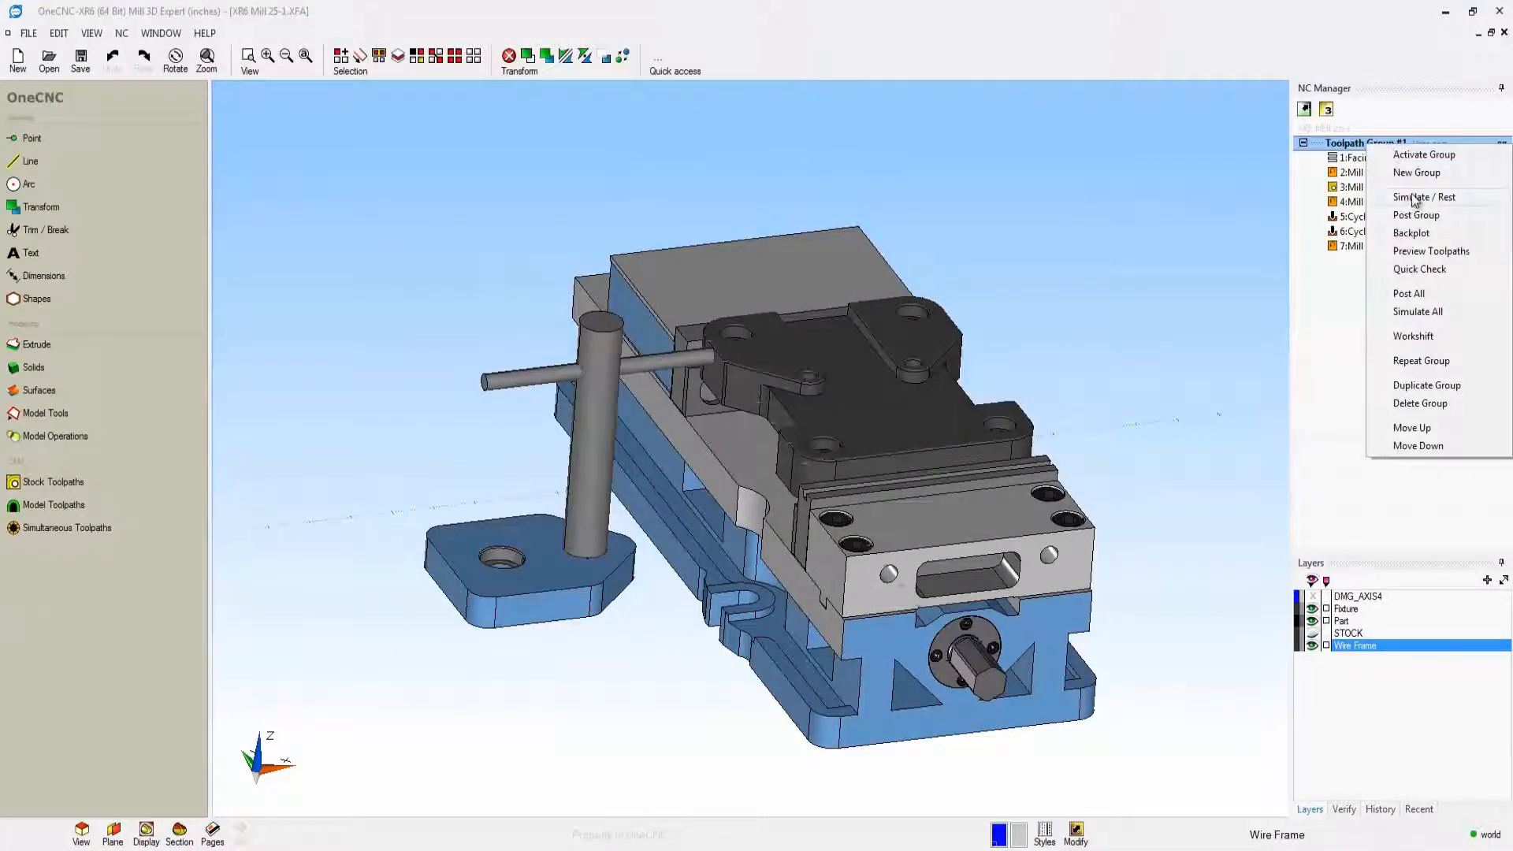
pyautogui.click(1421, 197)
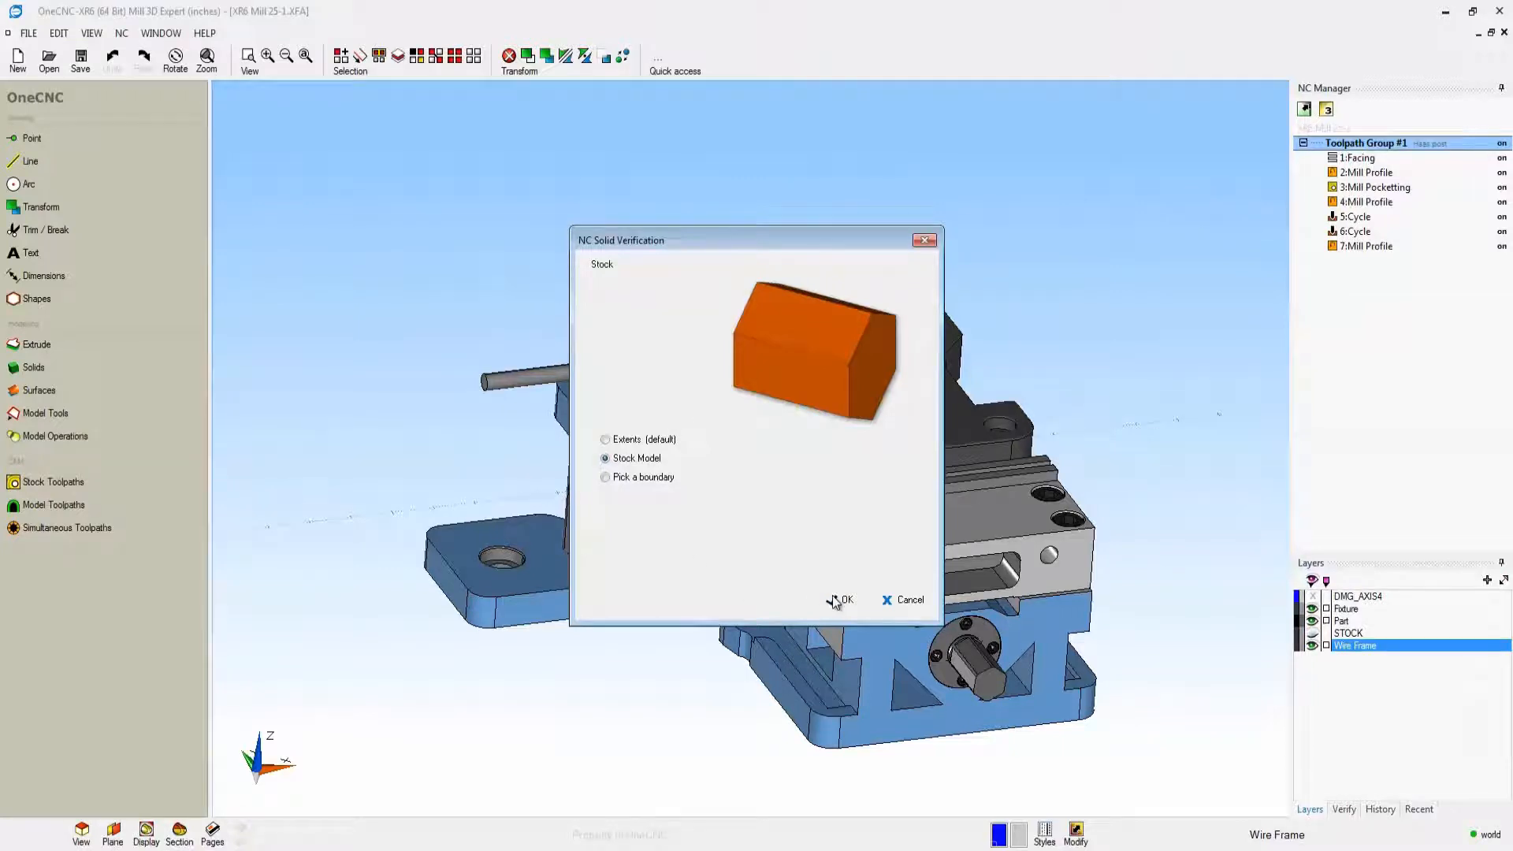
pyautogui.click(846, 599)
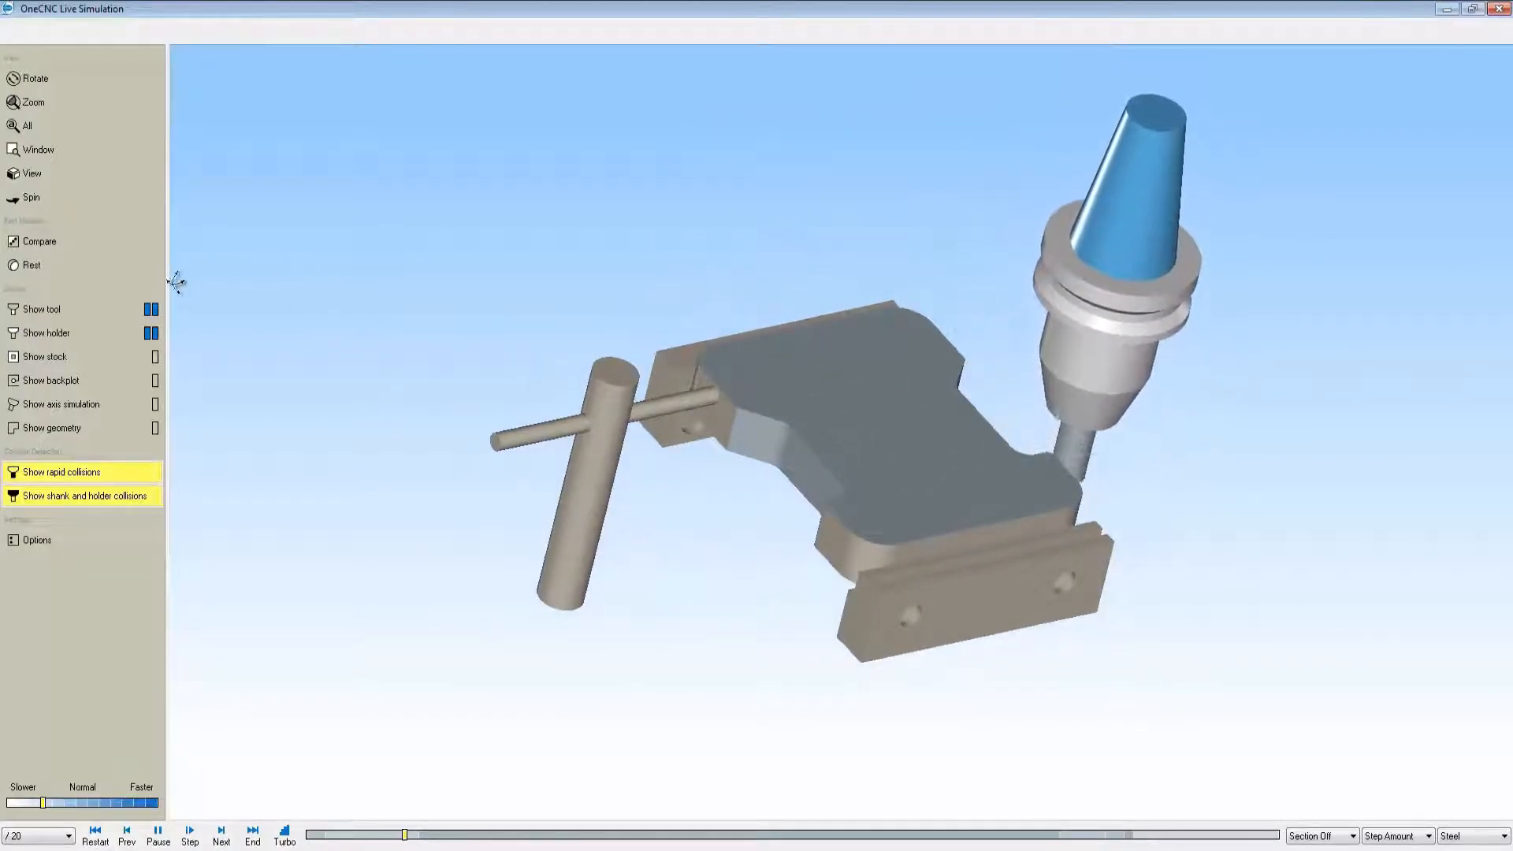
# Toggle Show tool off and on, then toggle Show holder in the Live Simulation
pyautogui.click(153, 309)
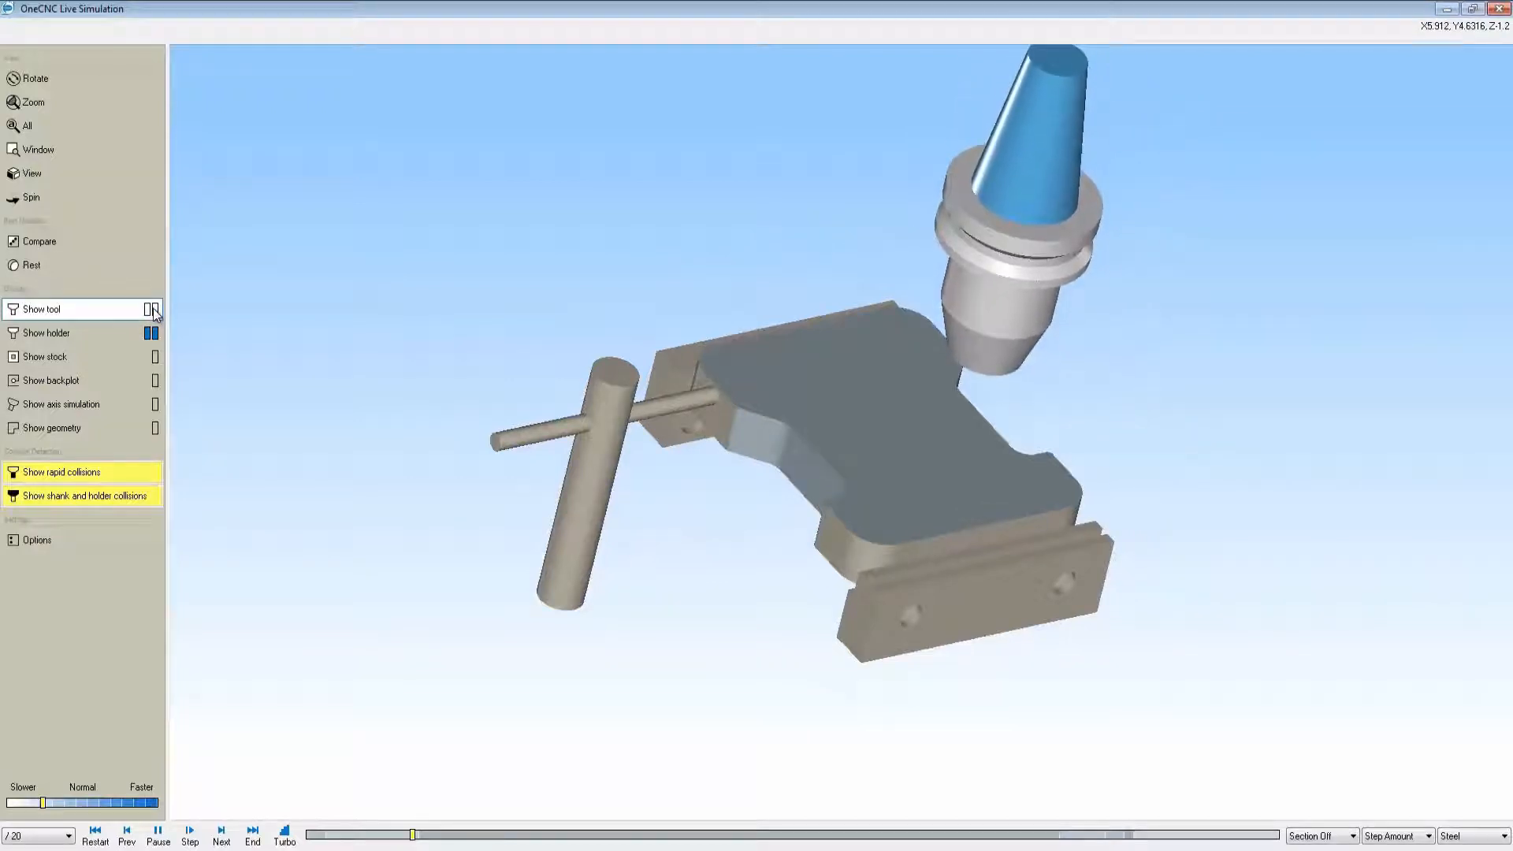
pyautogui.click(151, 332)
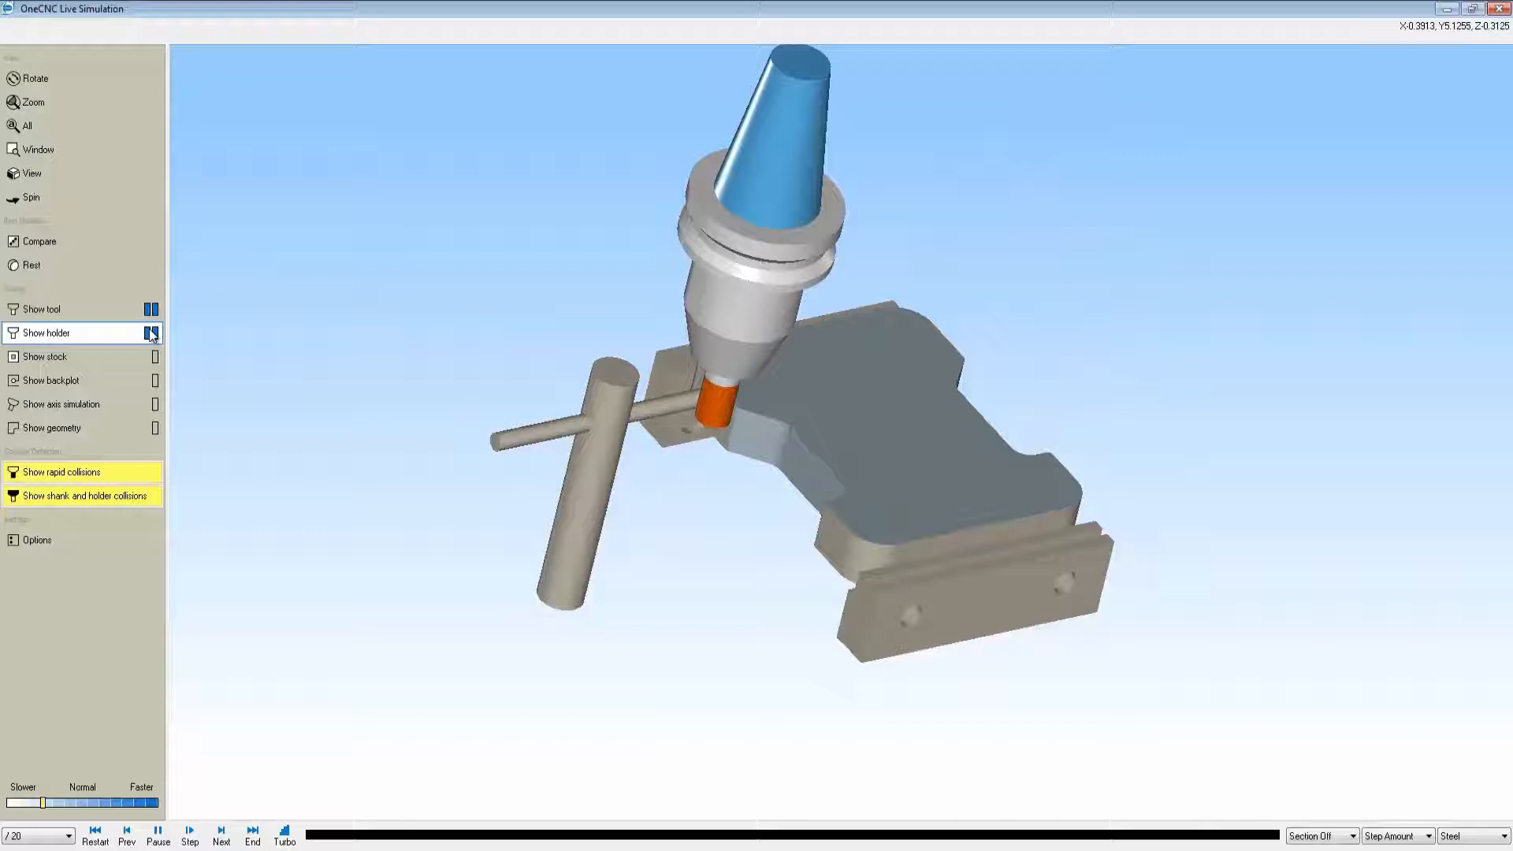
pyautogui.click(153, 380)
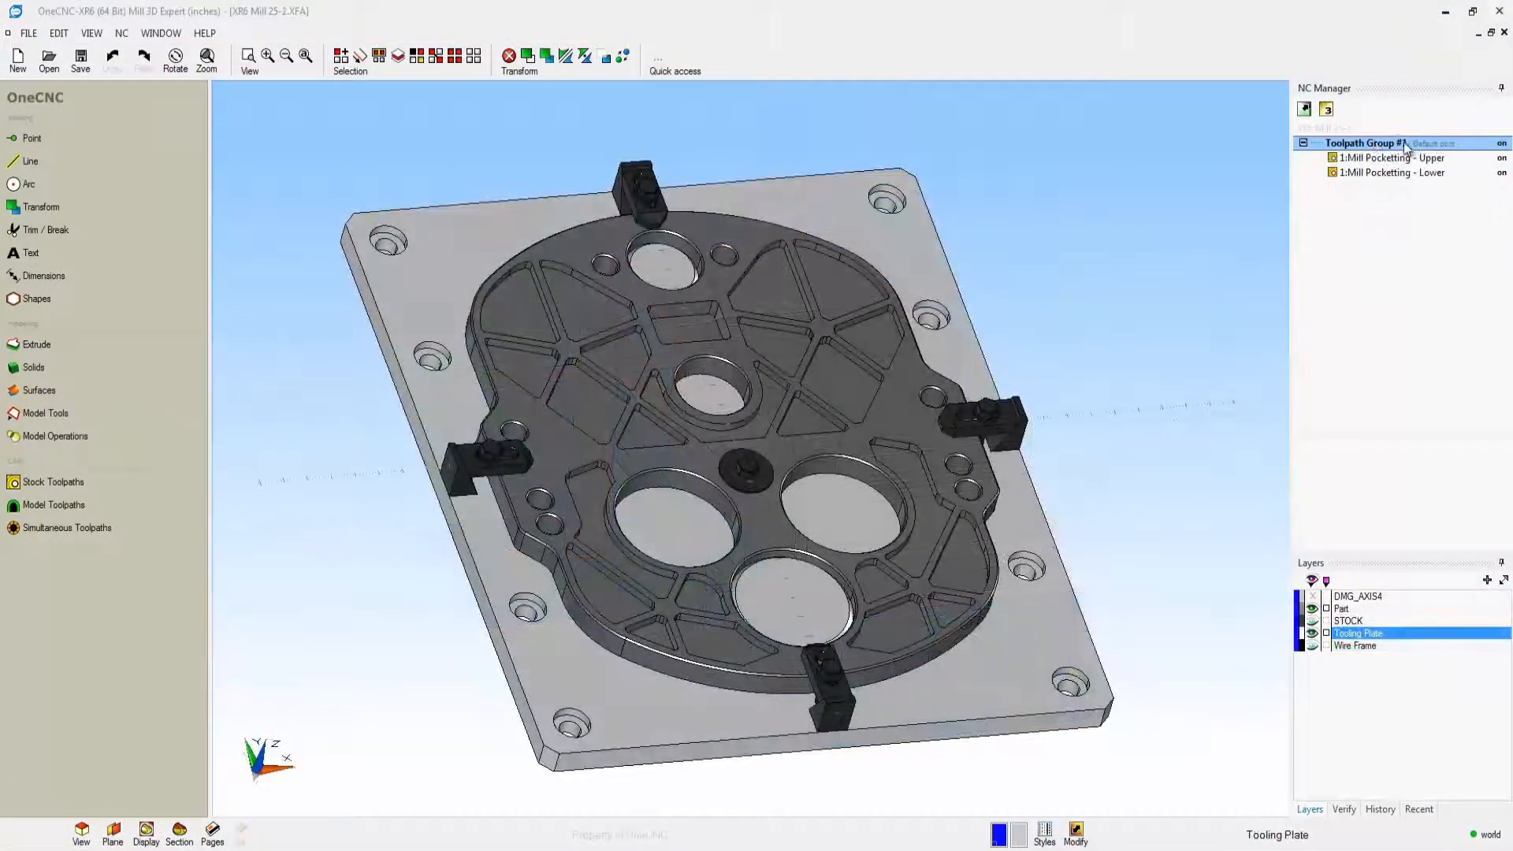
# Run Simulate / Rest on the tooling plate's Toolpath Group #1 using the Stock Model
pyautogui.rightClick(1360, 142)
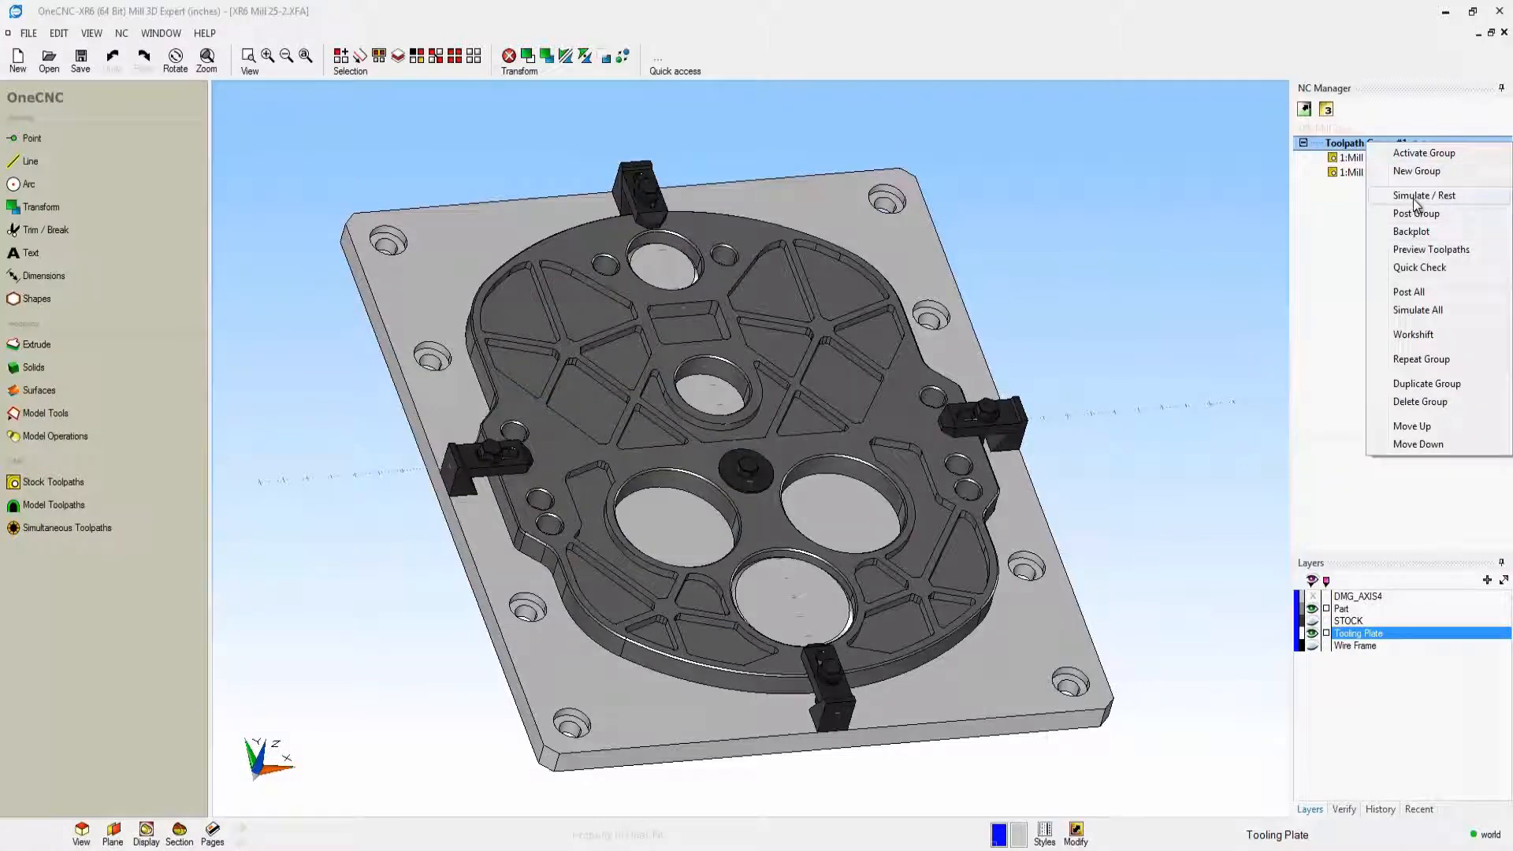
pyautogui.click(1421, 196)
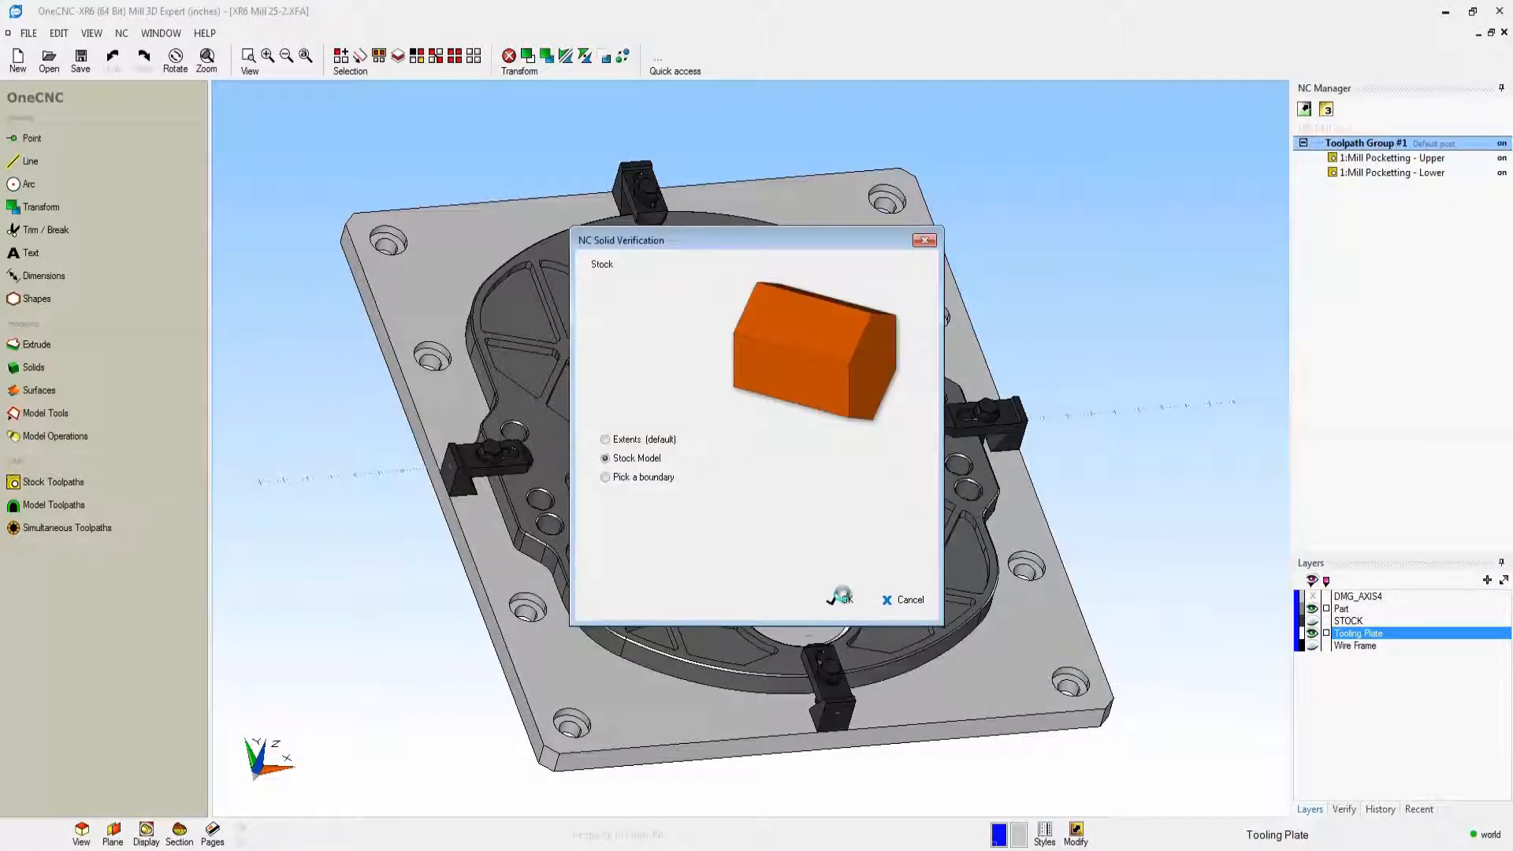
pyautogui.click(838, 599)
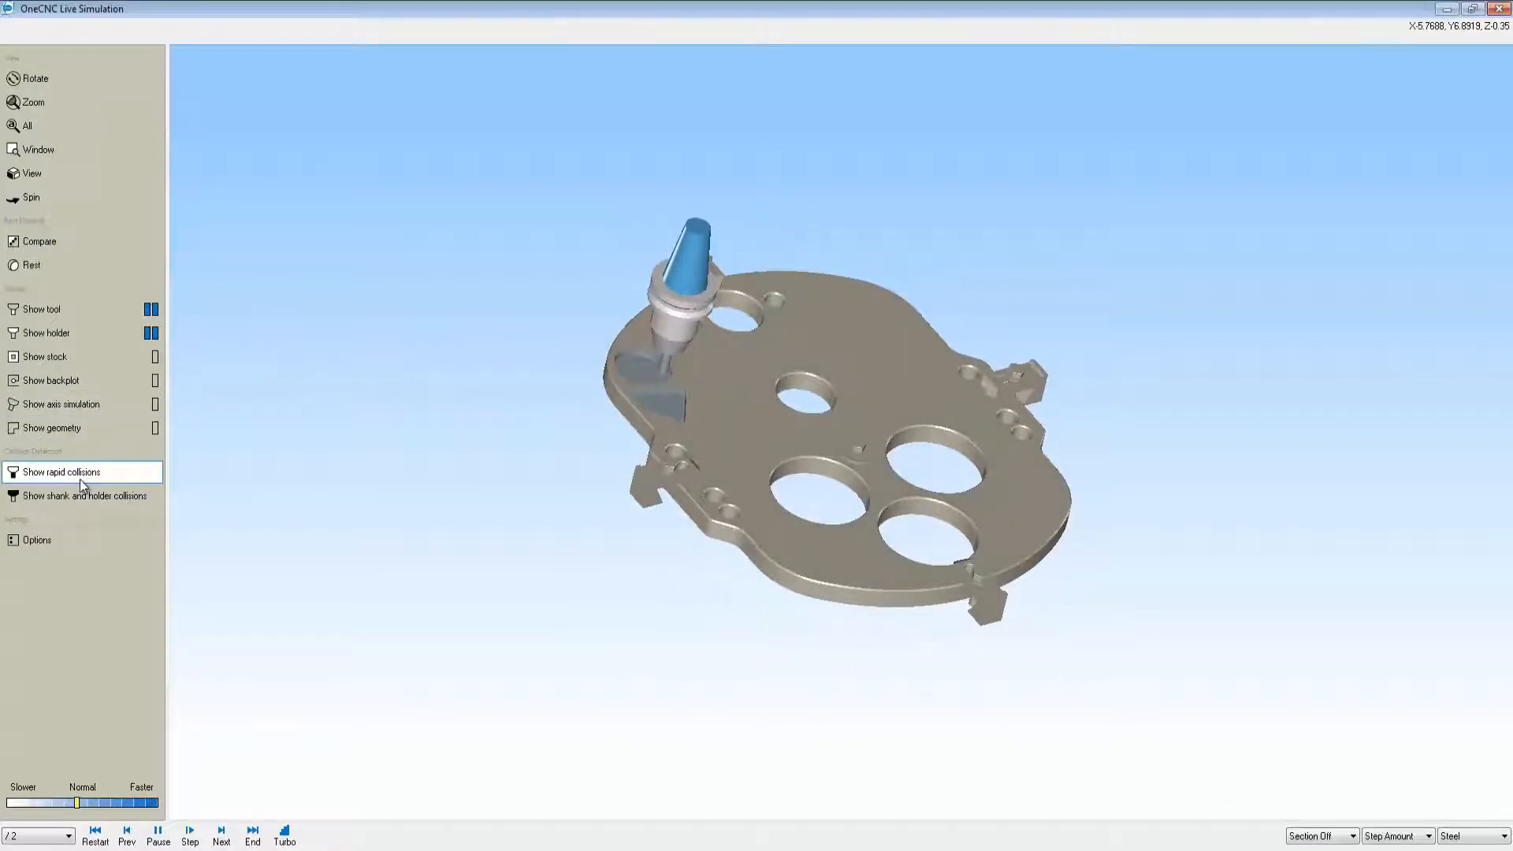
# Enable Show rapid collisions in the tooling-plate Live Simulation
pyautogui.click(62, 471)
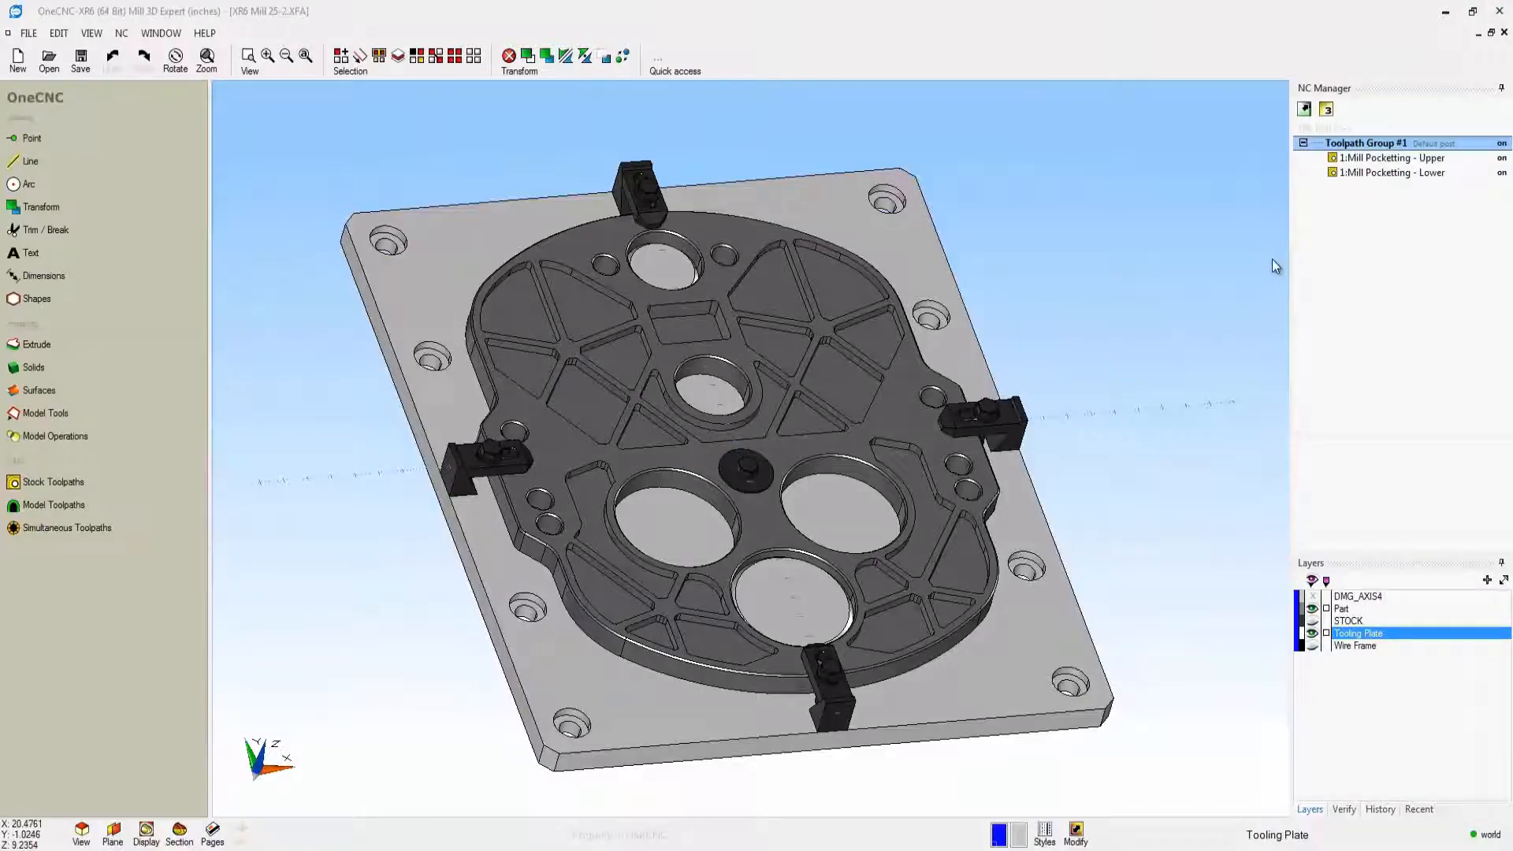
# Edit 1:Mill Pocketting - Upper to Rapid Z Plane 1 and finish to regenerate it
pyautogui.rightClick(1390, 158)
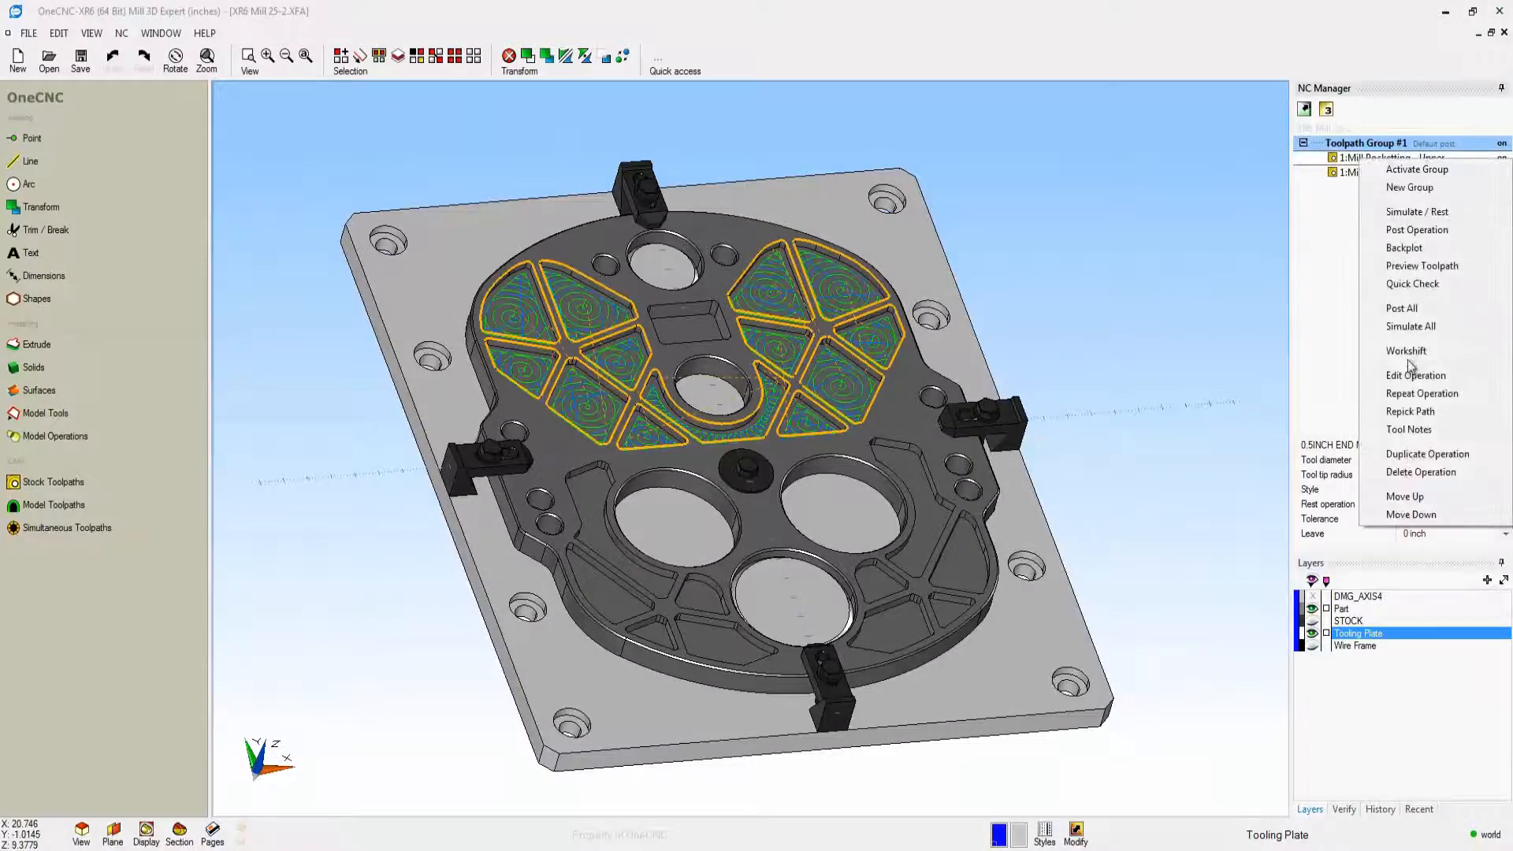
pyautogui.click(1415, 375)
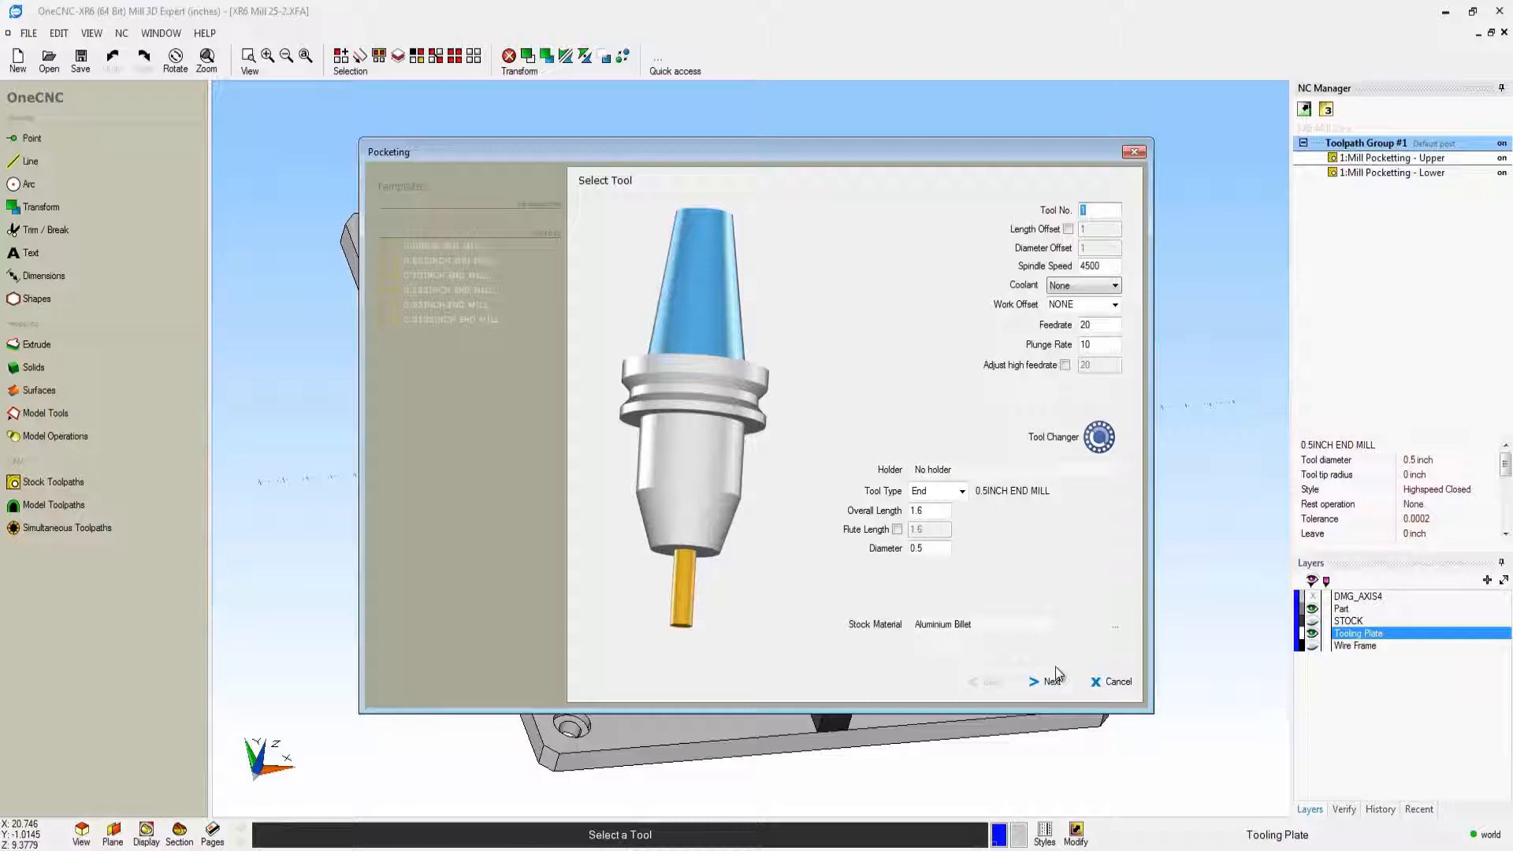
pyautogui.click(1047, 681)
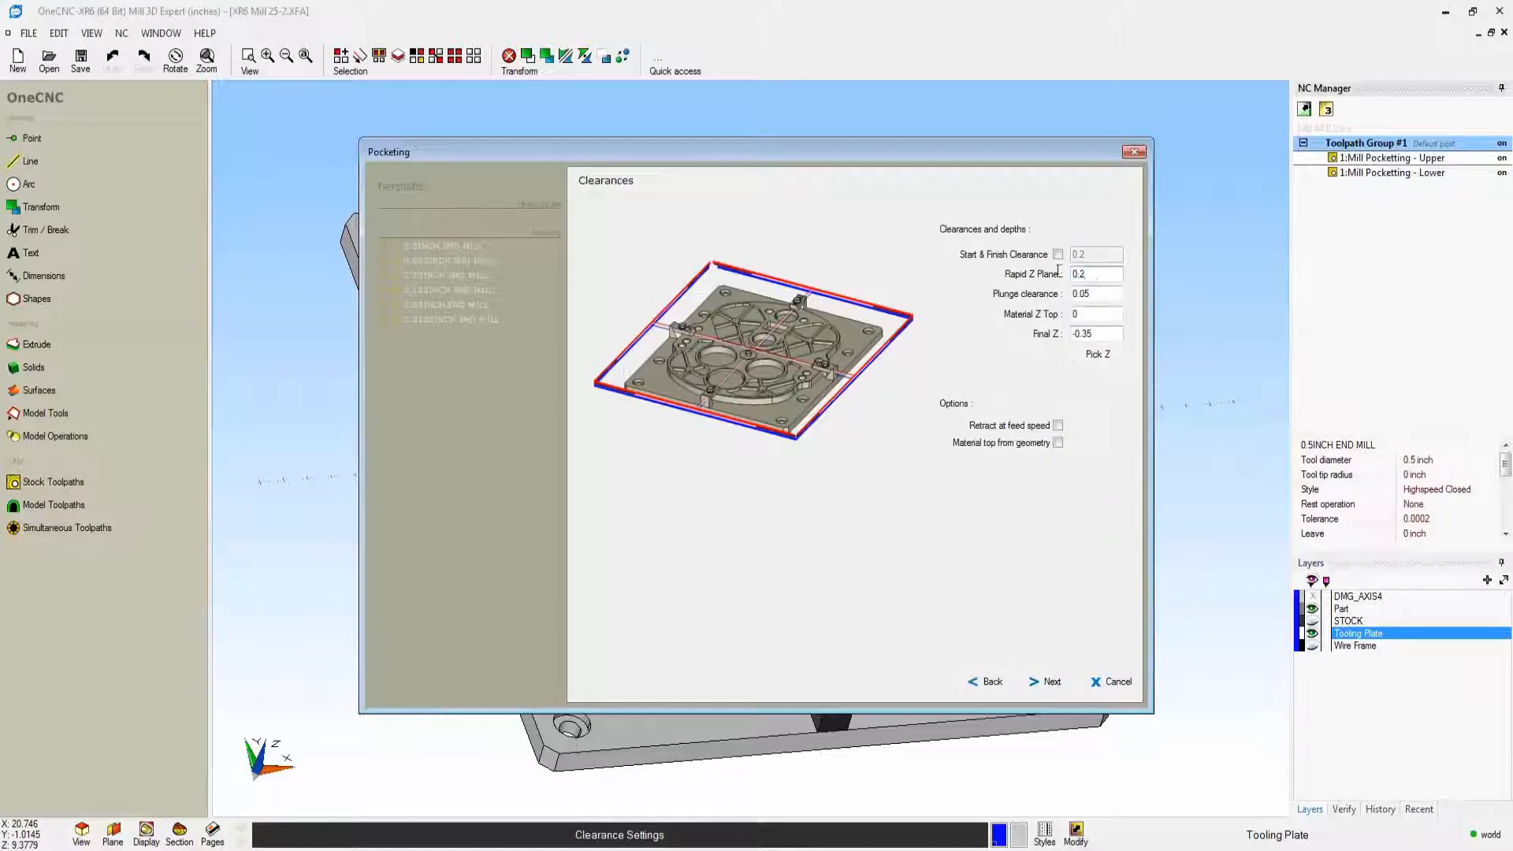
pyautogui.write('1')
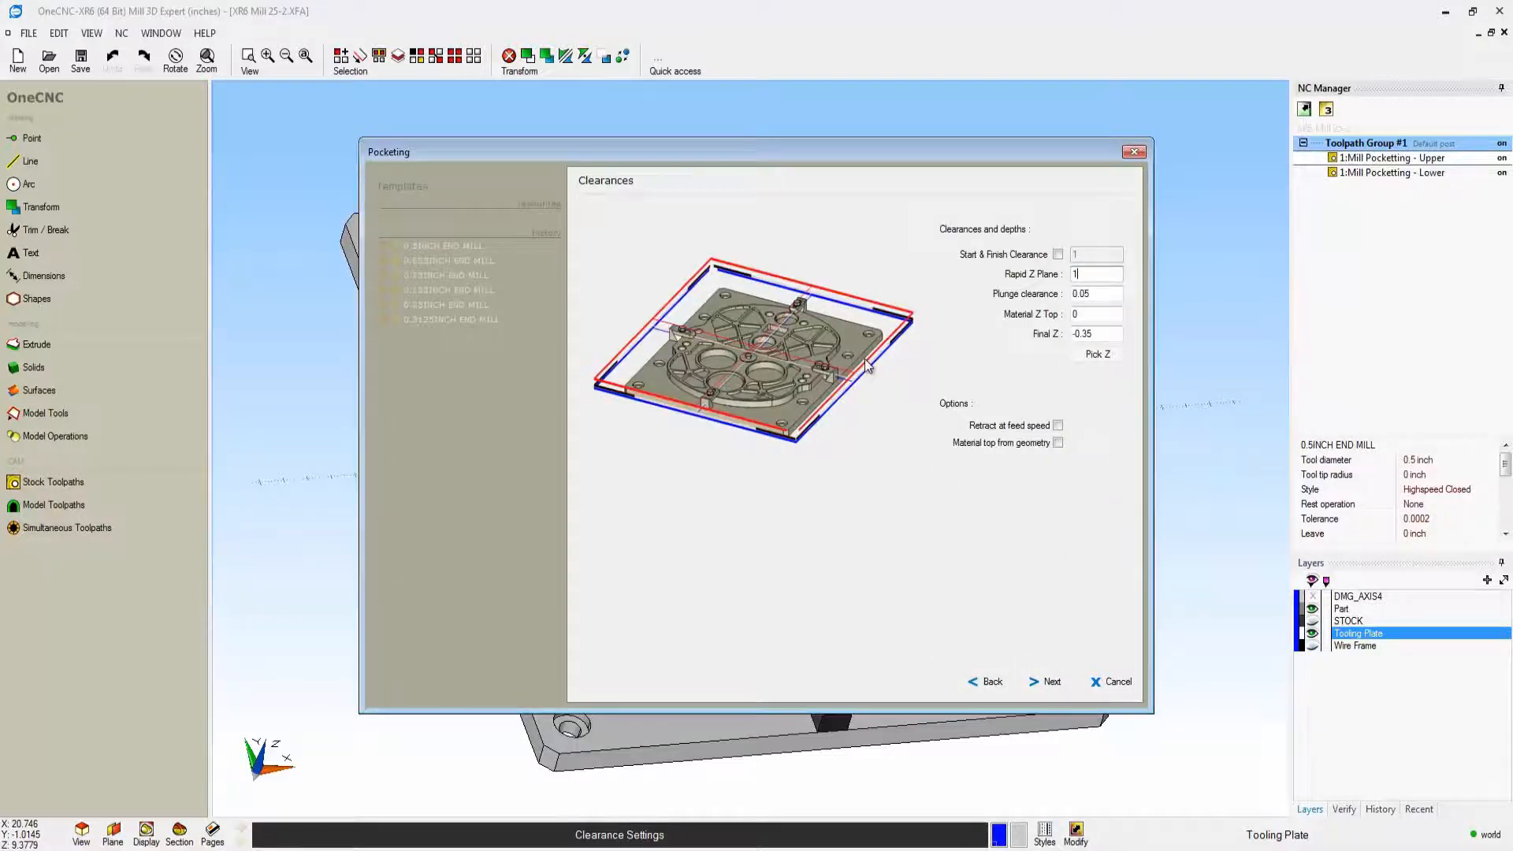
pyautogui.click(1051, 681)
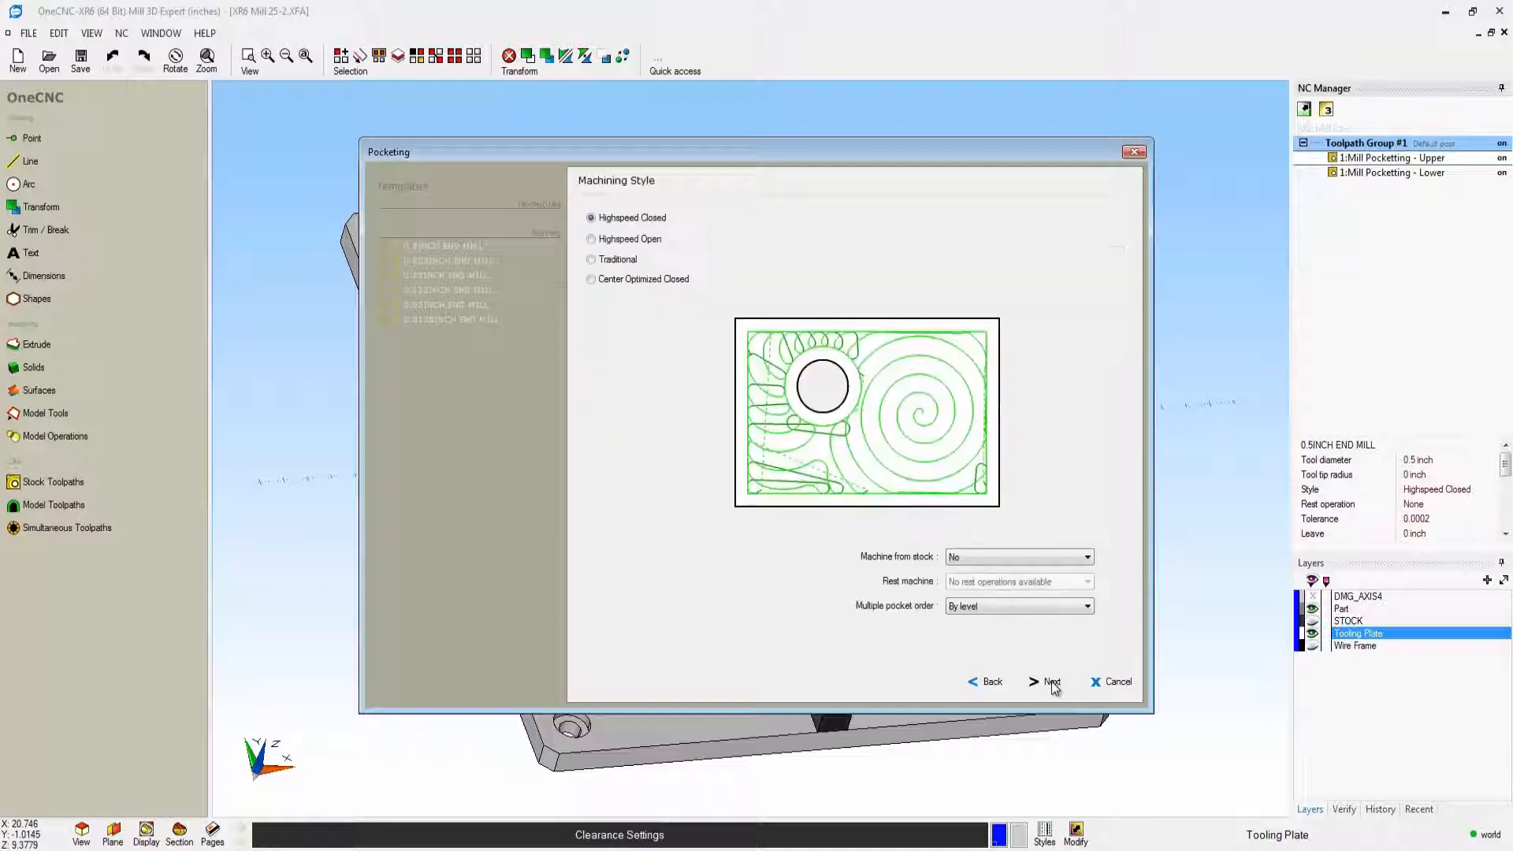
pyautogui.click(1049, 681)
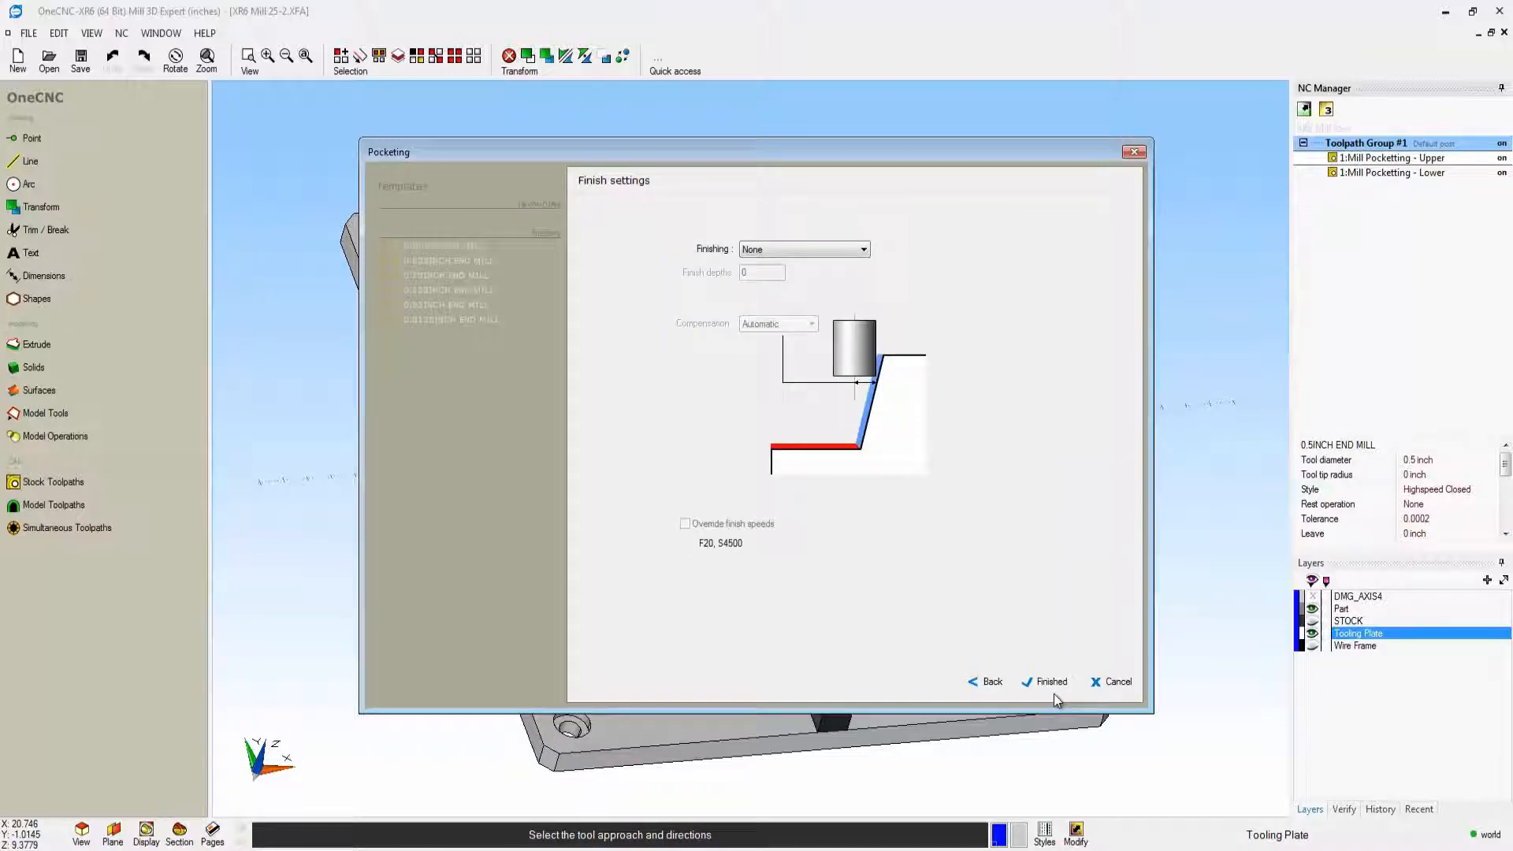
pyautogui.click(1050, 681)
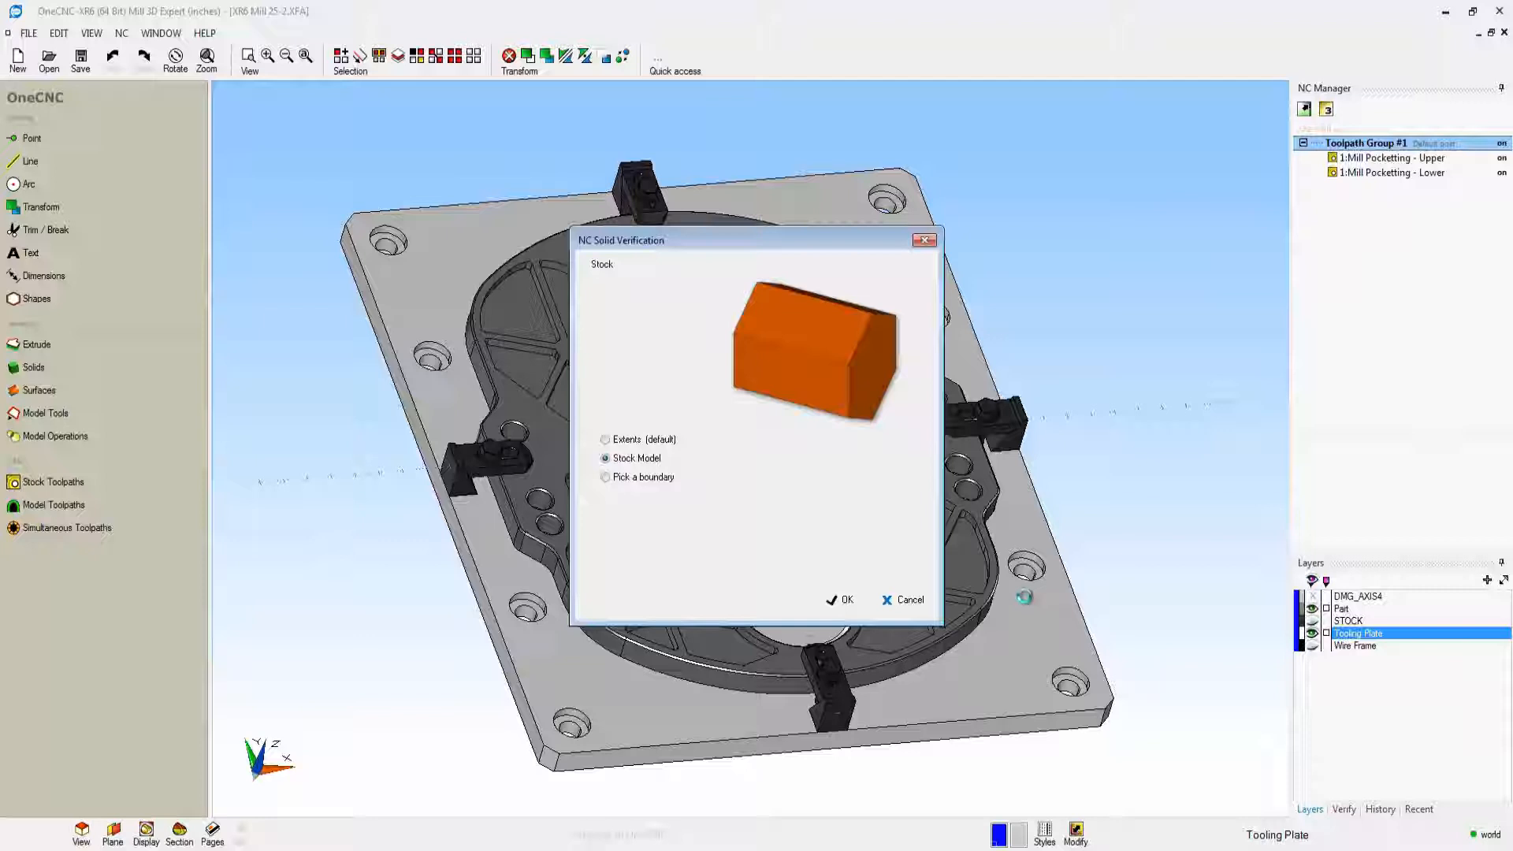
# Accept the Stock Model to run the corrected tooling-plate simulation
pyautogui.click(838, 599)
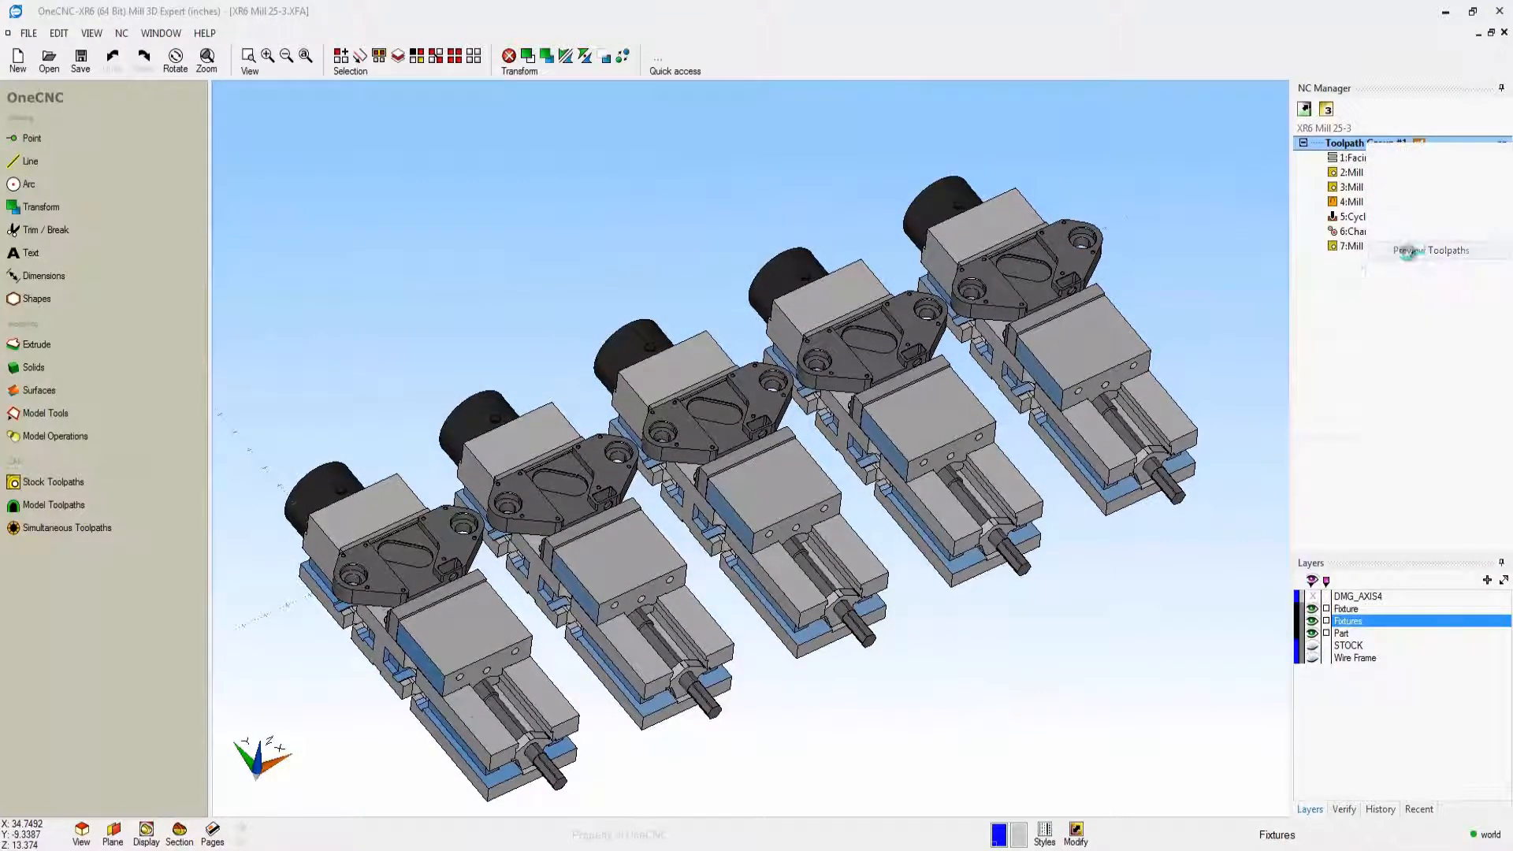
# Run Simulate / Rest on the five-vise Toolpath Group #1 against the Stock Model
pyautogui.click(1429, 251)
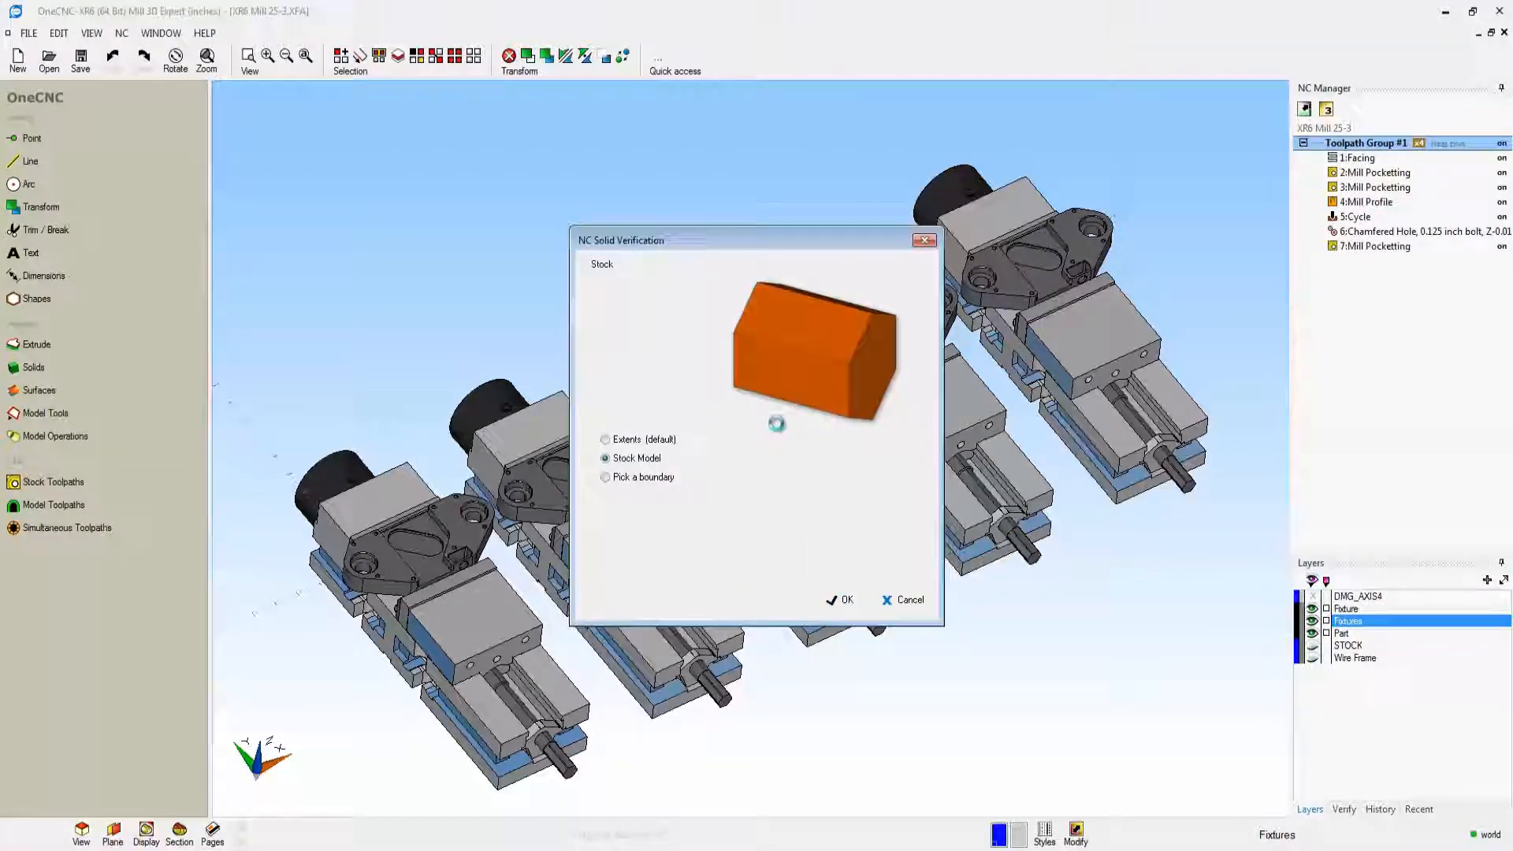
pyautogui.click(839, 599)
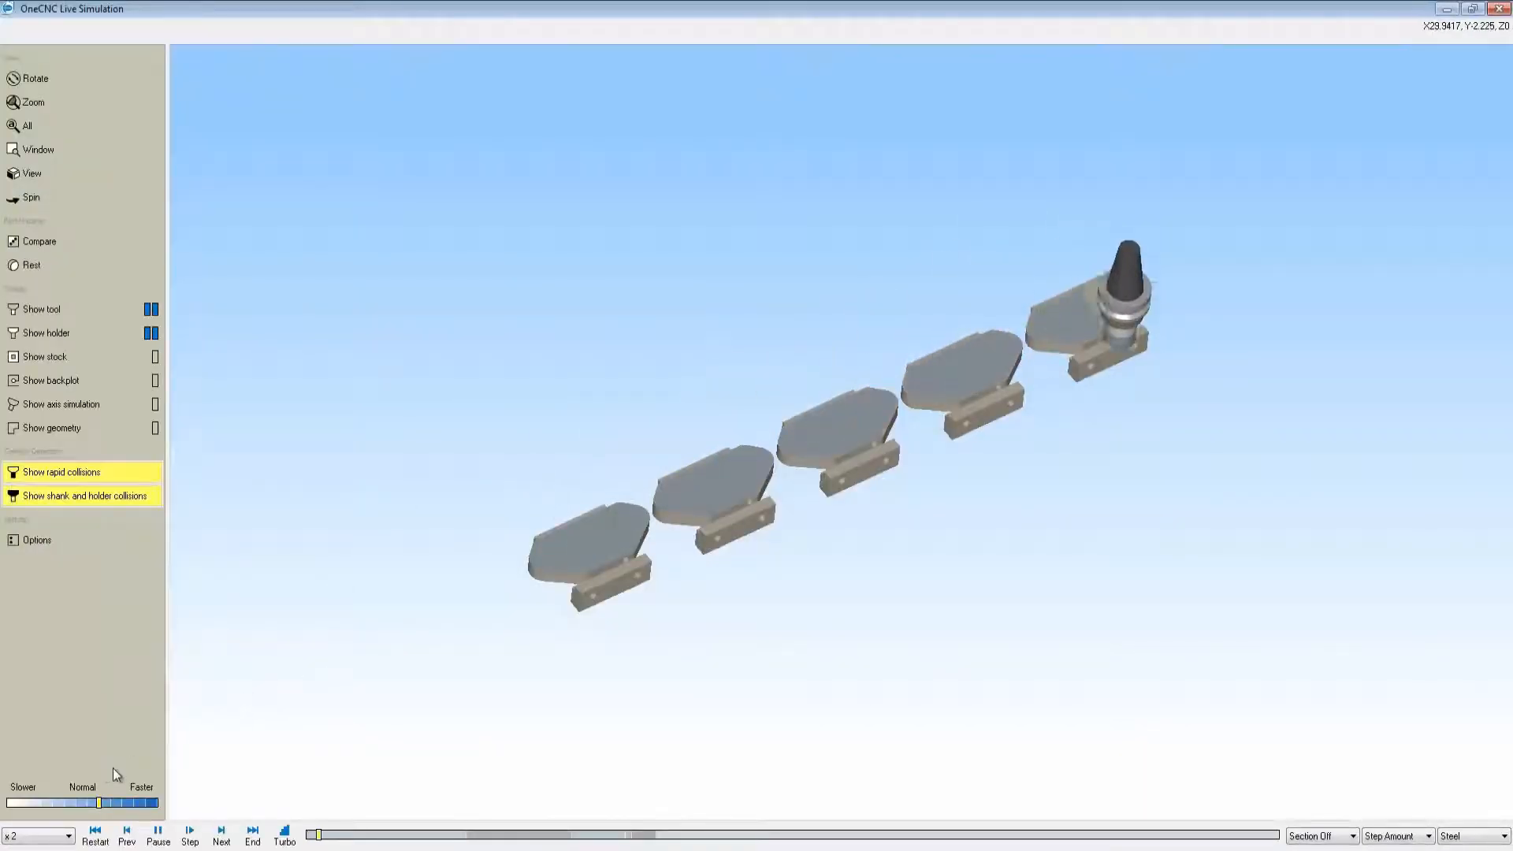